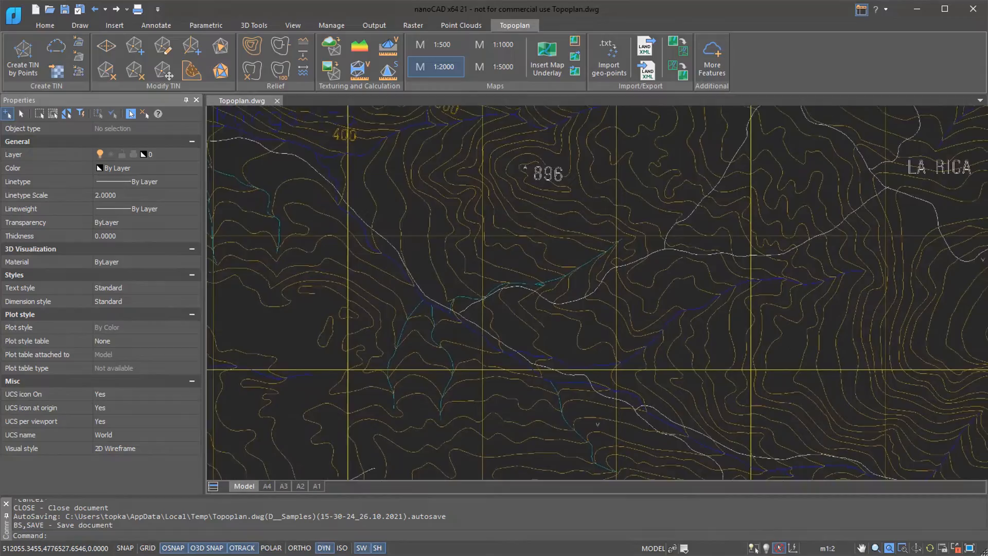
Browse the cusco, Group and topo map drawings, ending on topo map's Layout1 sheet.
{"action": "left_click", "coordinate": [400, 101]}
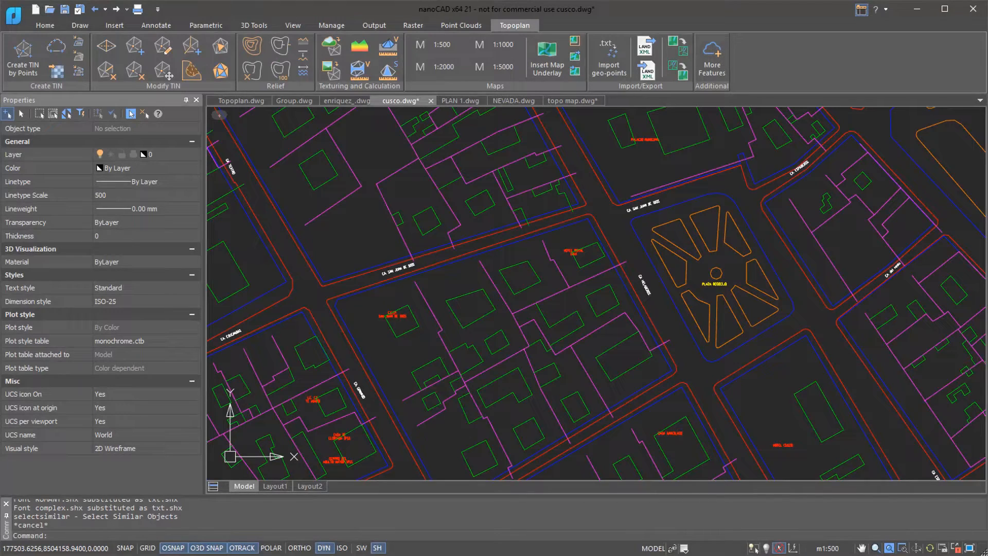
{"action": "left_click", "coordinate": [294, 101]}
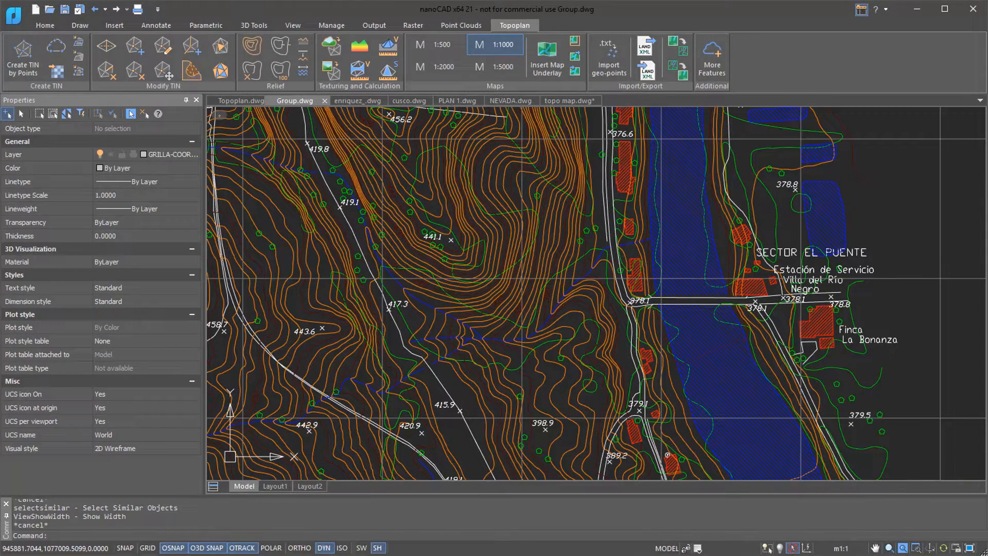
{"action": "left_click", "coordinate": [556, 100]}
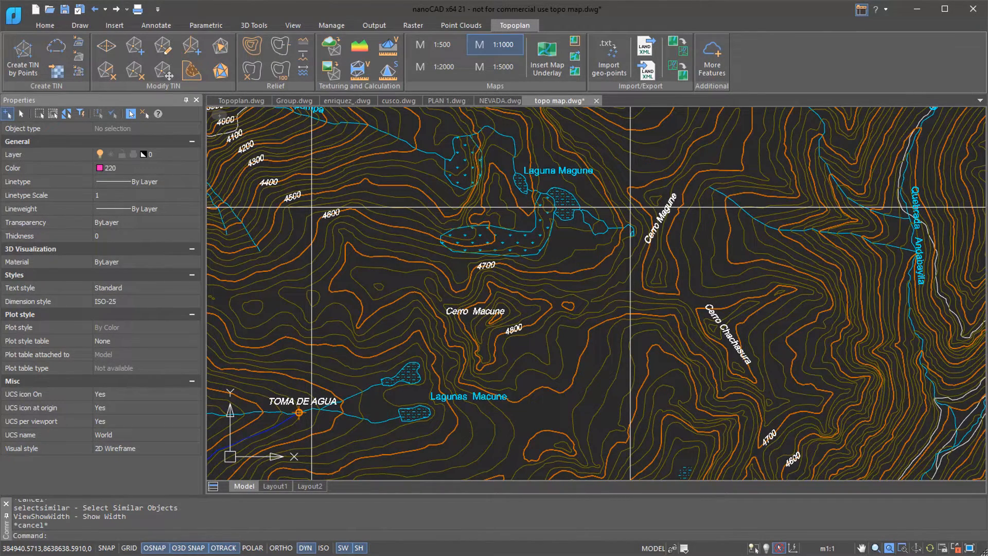
{"action": "left_click", "coordinate": [275, 486]}
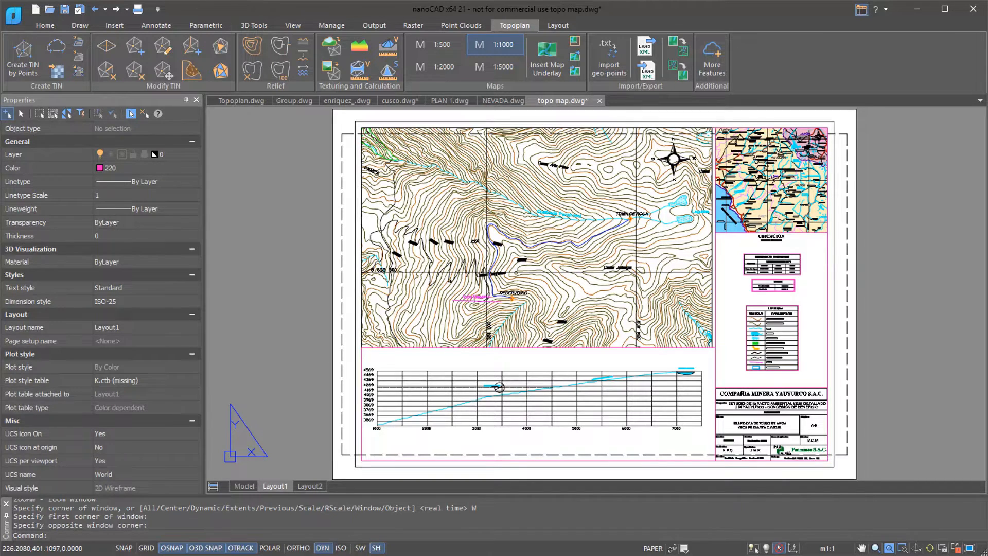
Switch to the Topoplan.dwg drawing with its labelled survey elevation points.
{"action": "left_click", "coordinate": [447, 101]}
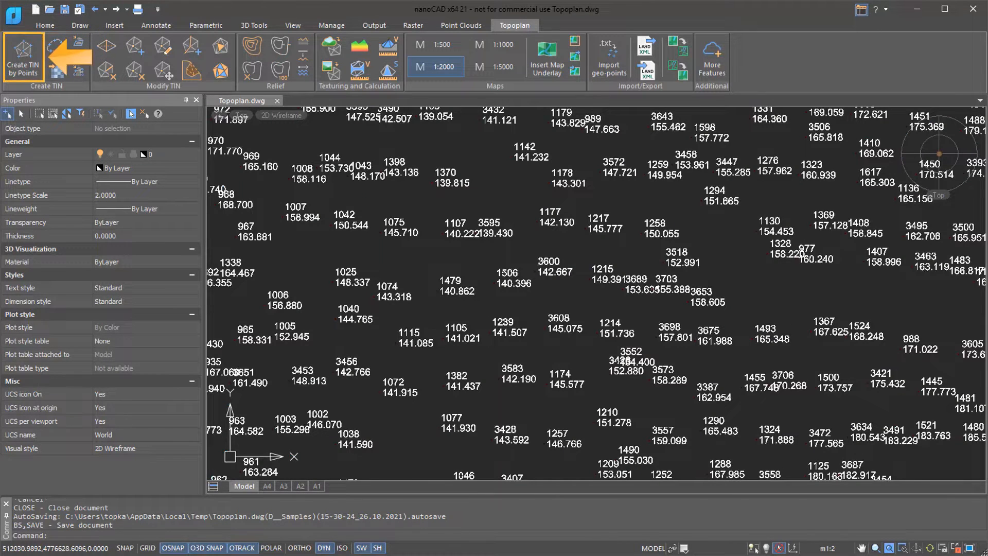
Generate a TIN surface from the Topoplan survey points with Create TIN by Points.
{"action": "left_click", "coordinate": [22, 56]}
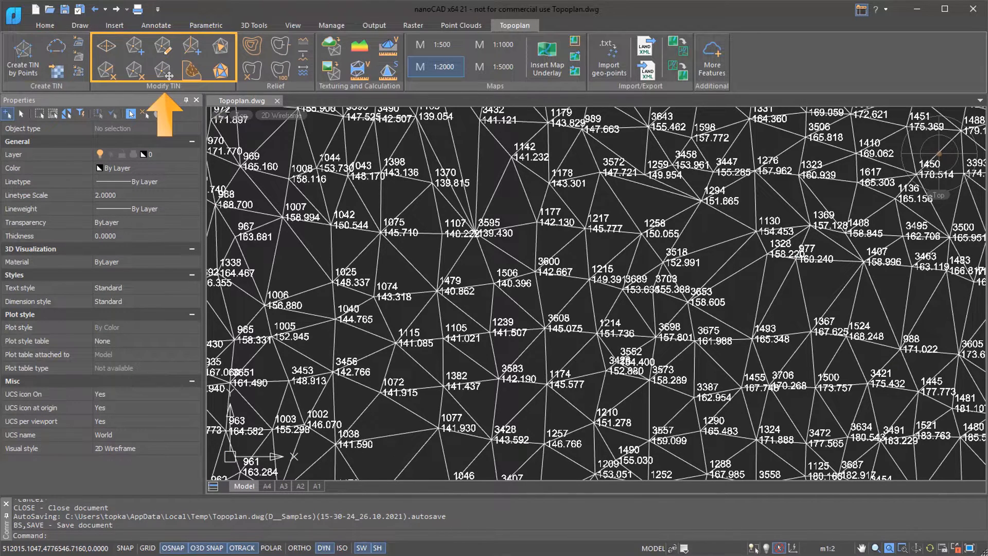
{"action": "left_click", "coordinate": [252, 45]}
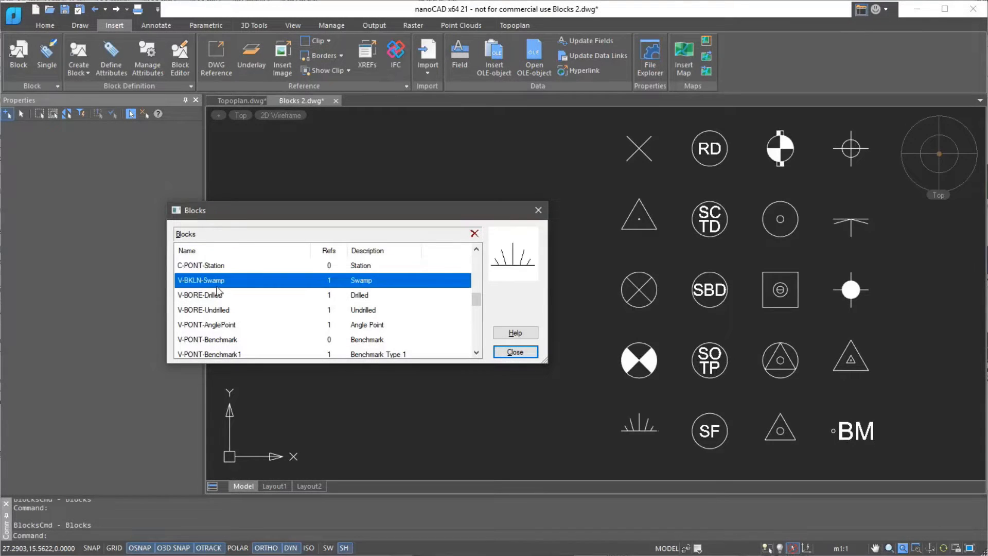
Preview the V-BORE-Undrilled block in the Blocks 2 block list.
{"action": "left_click", "coordinate": [203, 309]}
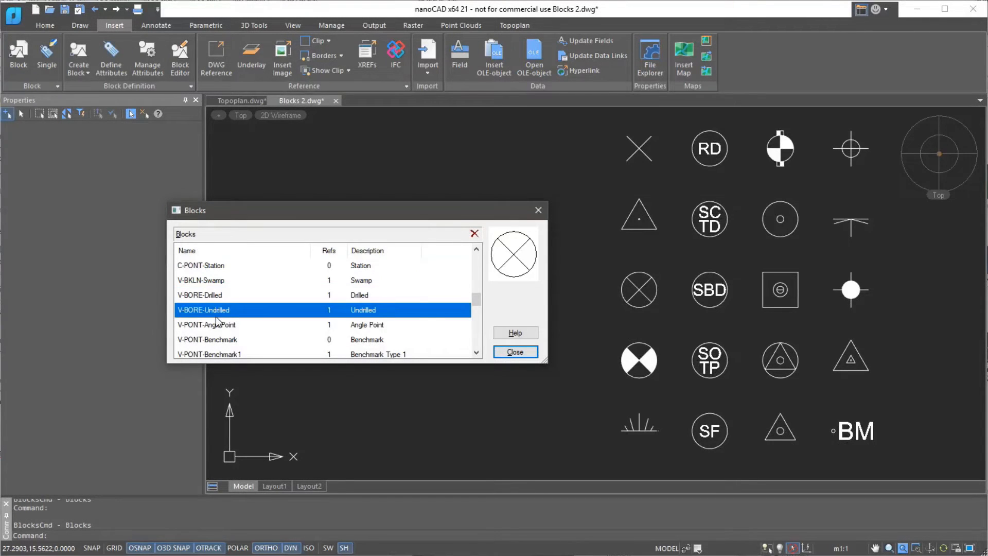
{"action": "left_click", "coordinate": [207, 339]}
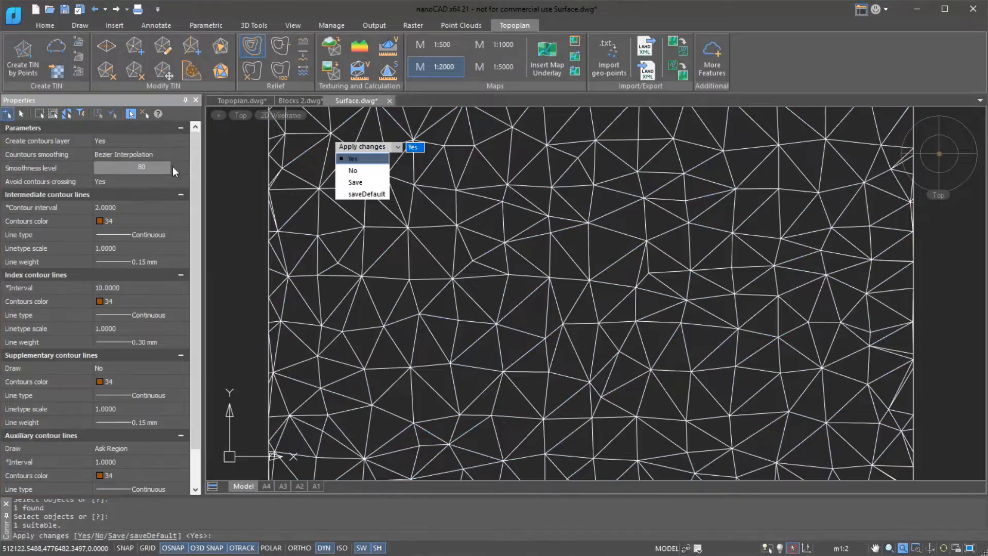
Confirm the Surface TIN contours: 2-unit intermediate, 10-unit index, Bezier smoothing.
{"action": "left_click", "coordinate": [183, 260]}
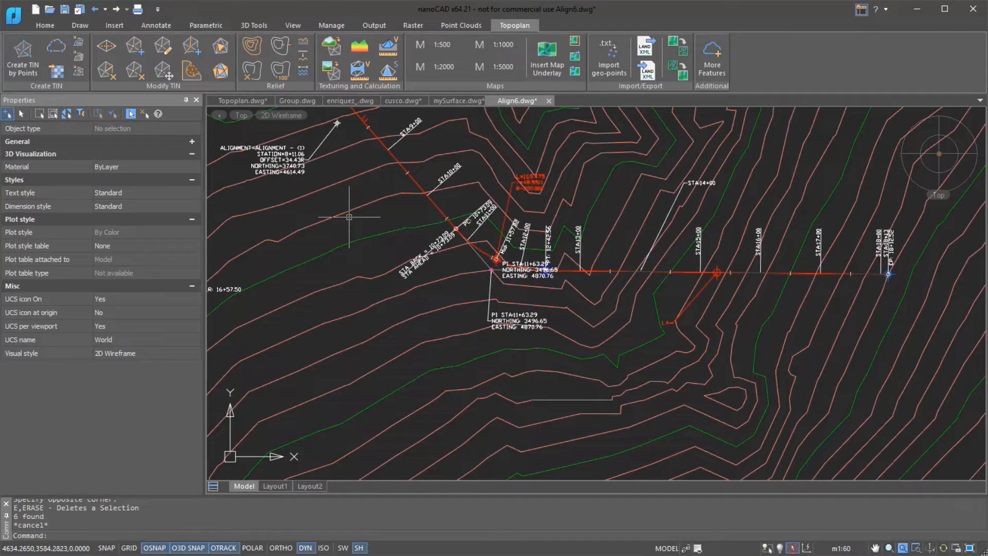
{"action": "mouse_move", "coordinate": [345, 213]}
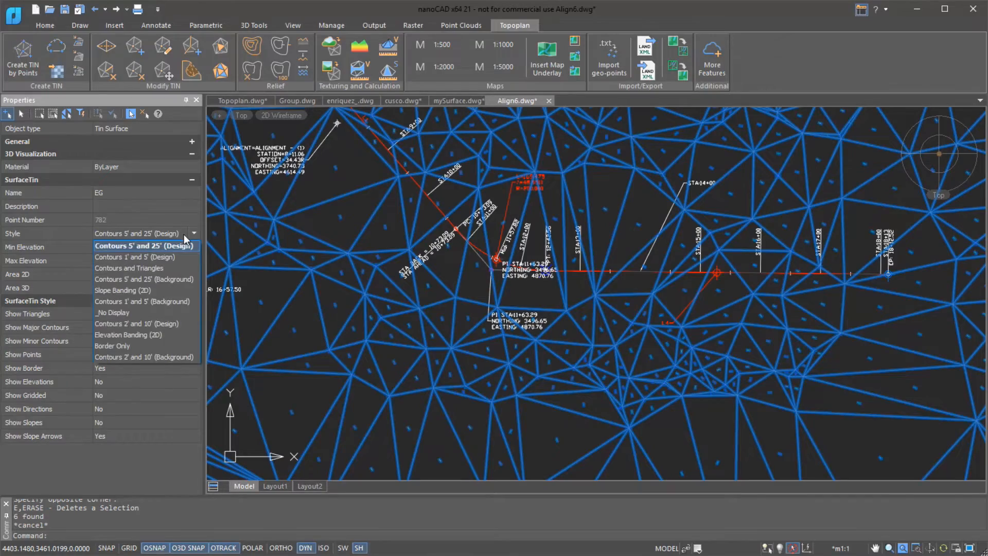
Leave Align6's EG surface styles and switch to the cusco.dwg city plan.
{"action": "left_click", "coordinate": [400, 103]}
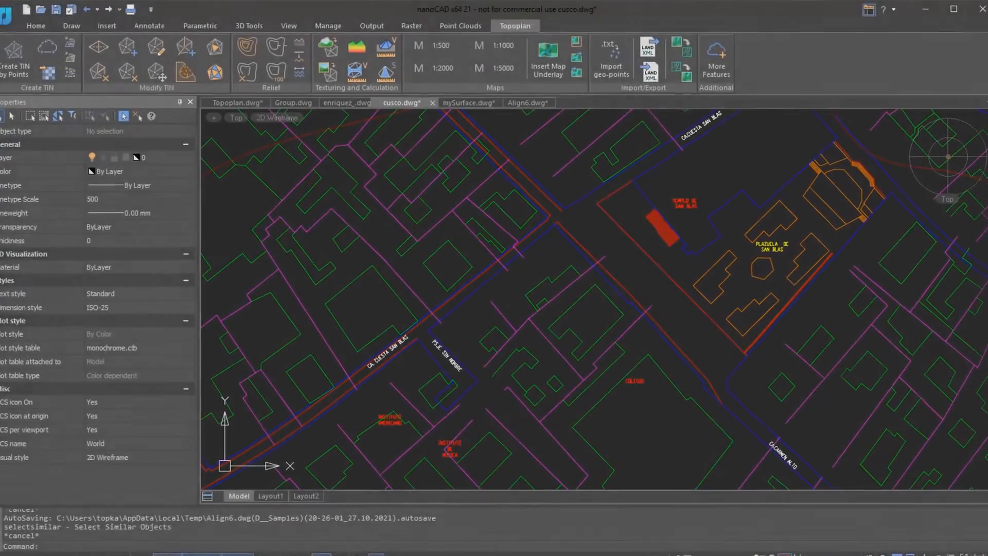